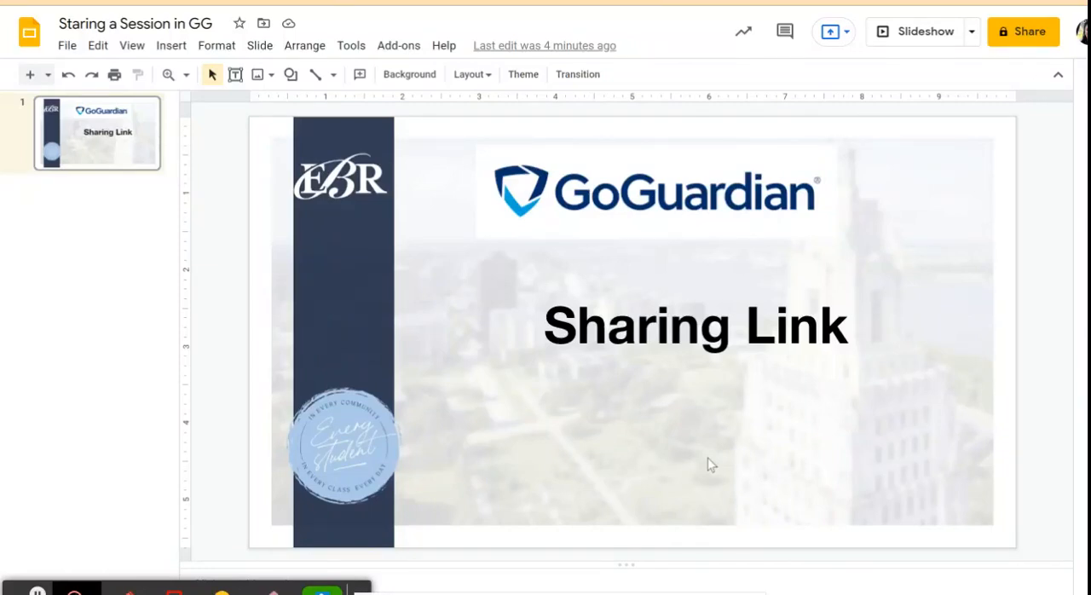
pyautogui.moveTo(576, 133)
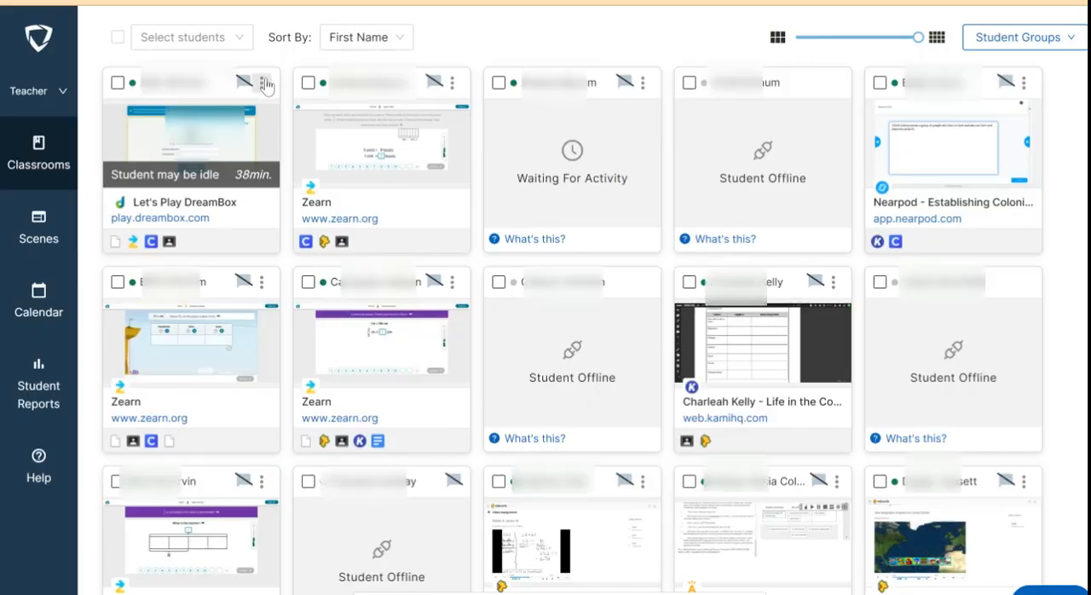
# - Send the recently used classroom.google.com address as a new tab to the first student's device
pyautogui.click(261, 82)
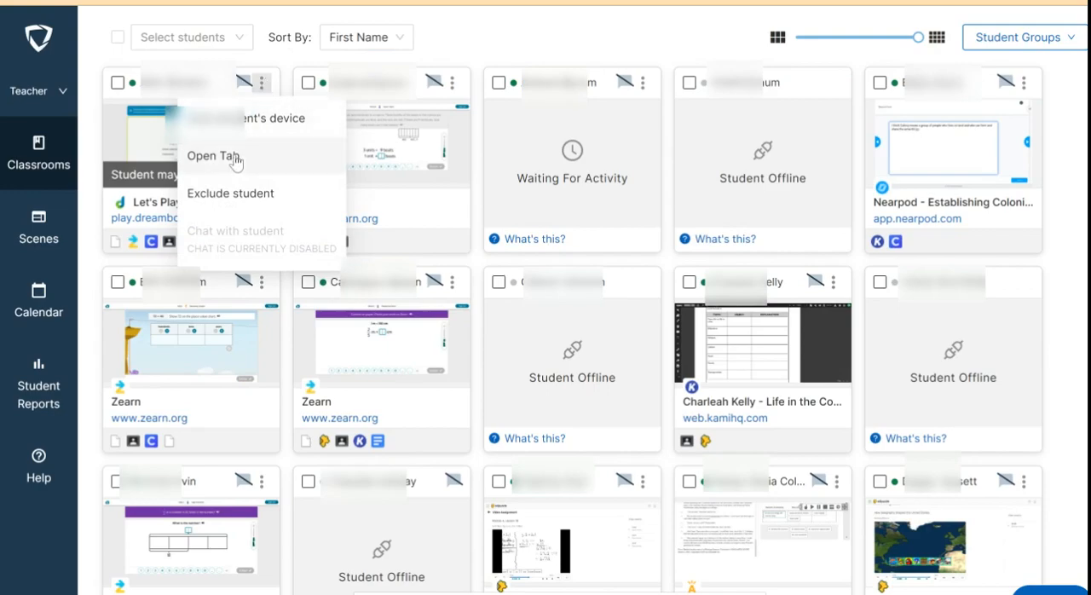
pyautogui.click(213, 155)
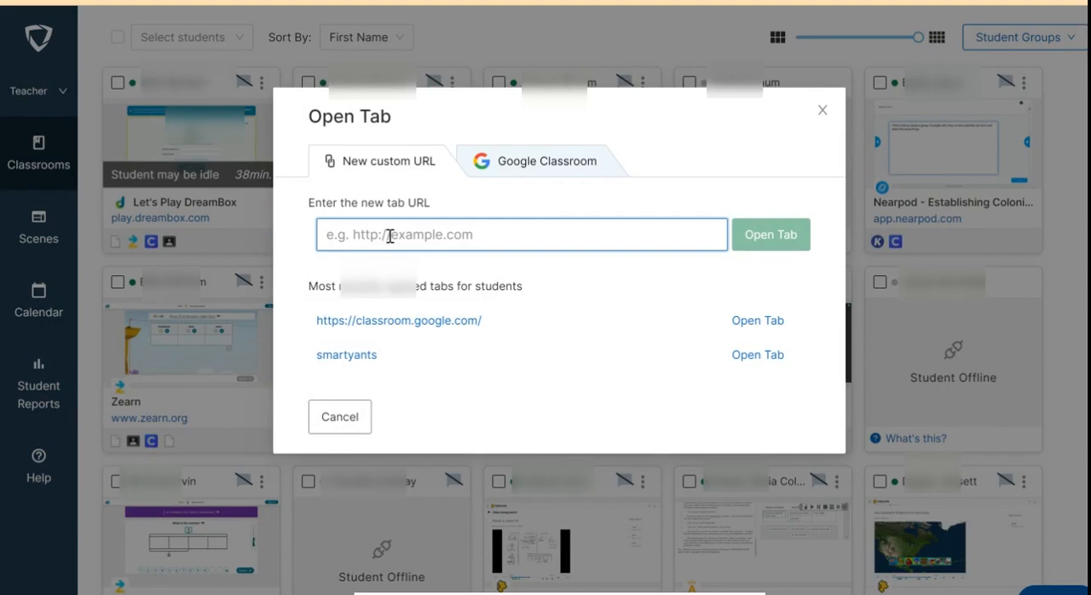
pyautogui.click(398, 320)
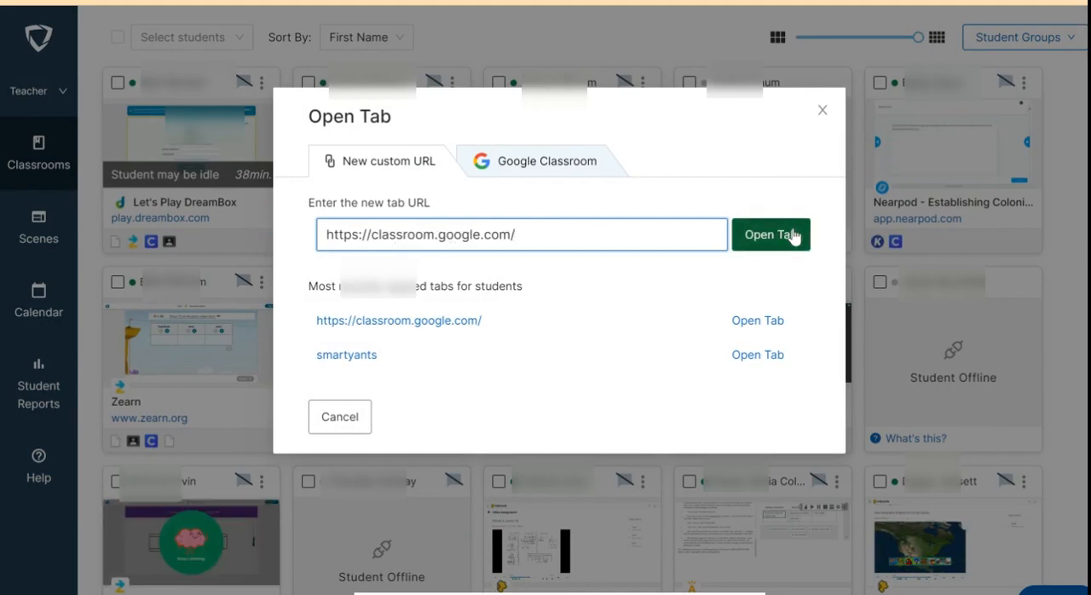
pyautogui.click(771, 236)
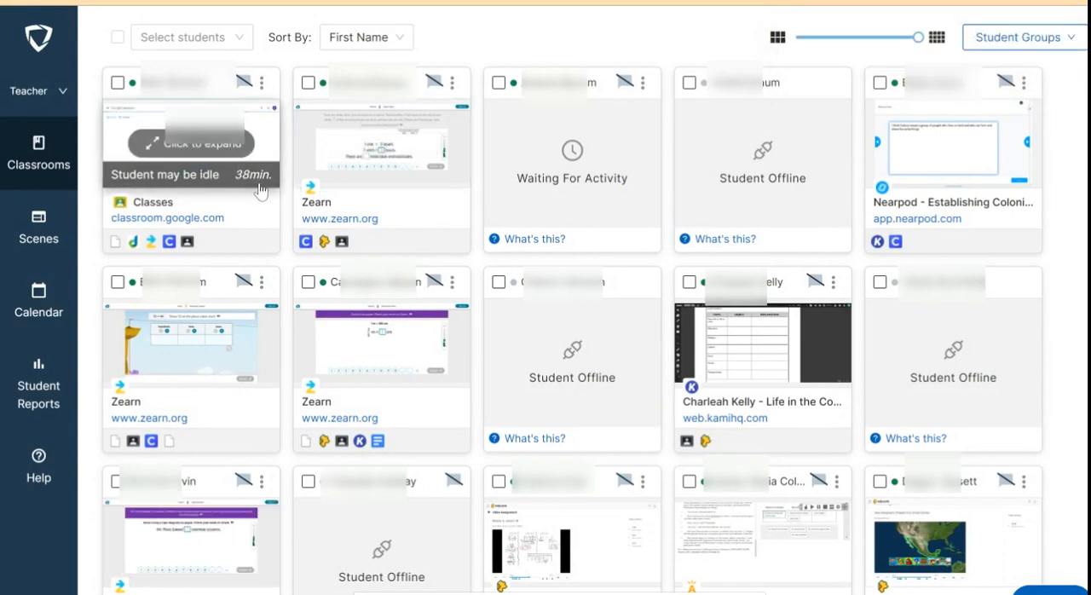
pyautogui.moveTo(460, 164)
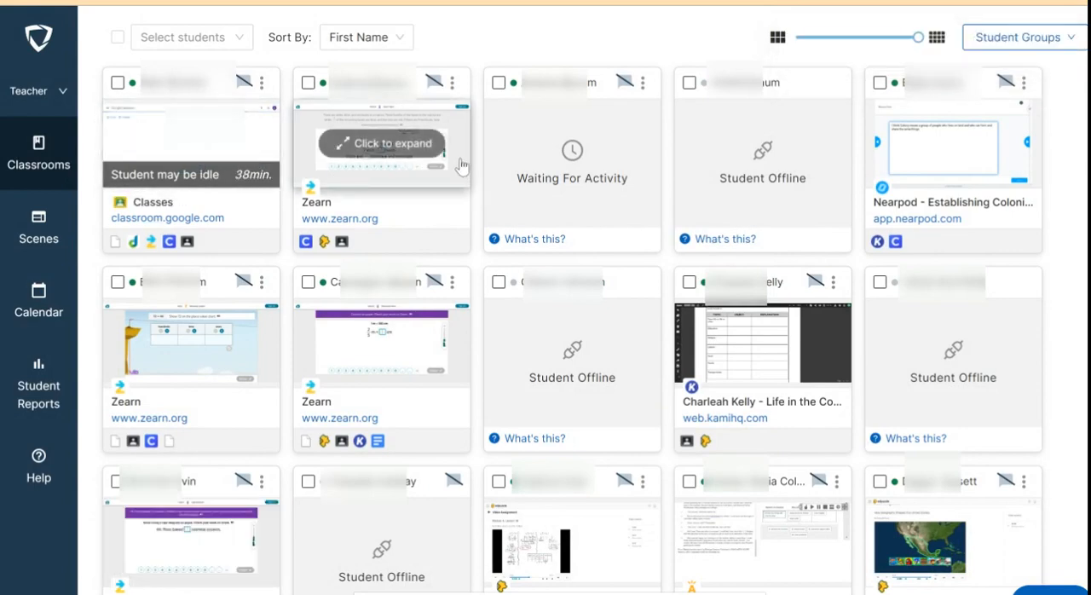
pyautogui.moveTo(191, 143)
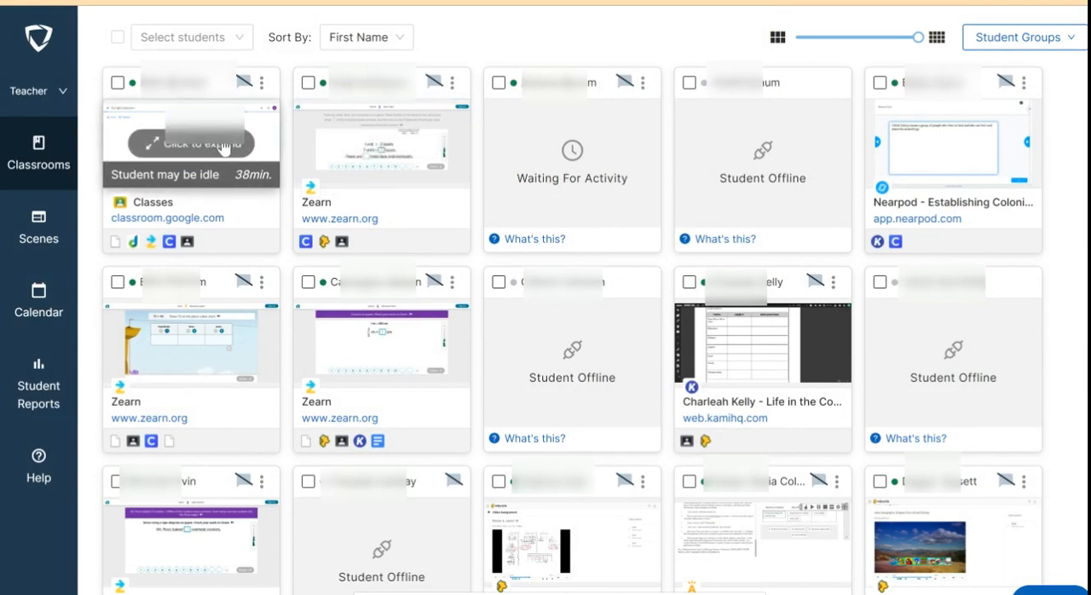
pyautogui.moveTo(435, 140)
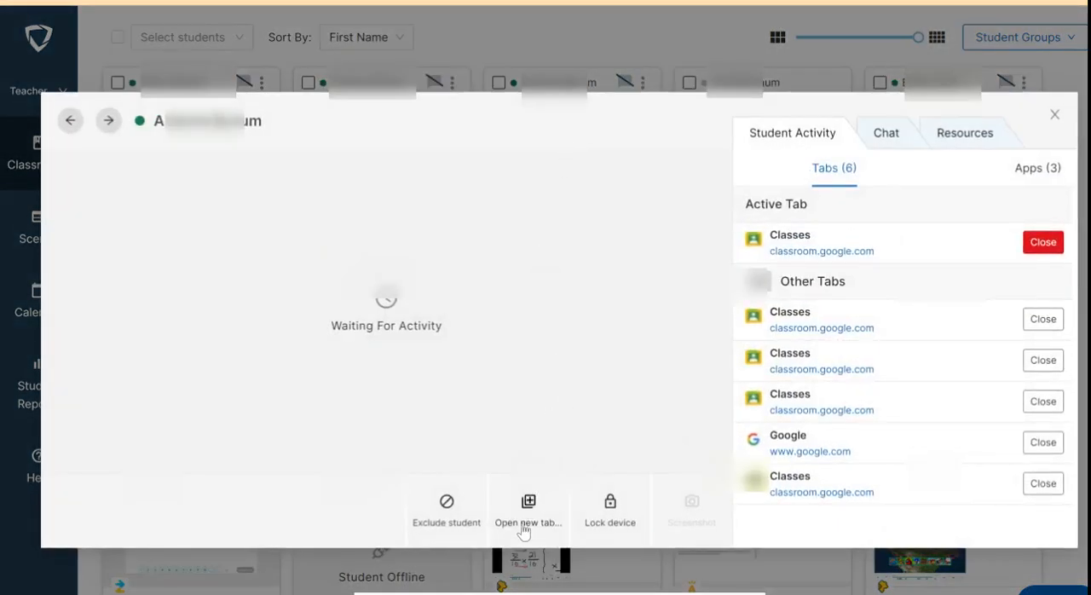
pyautogui.click(529, 508)
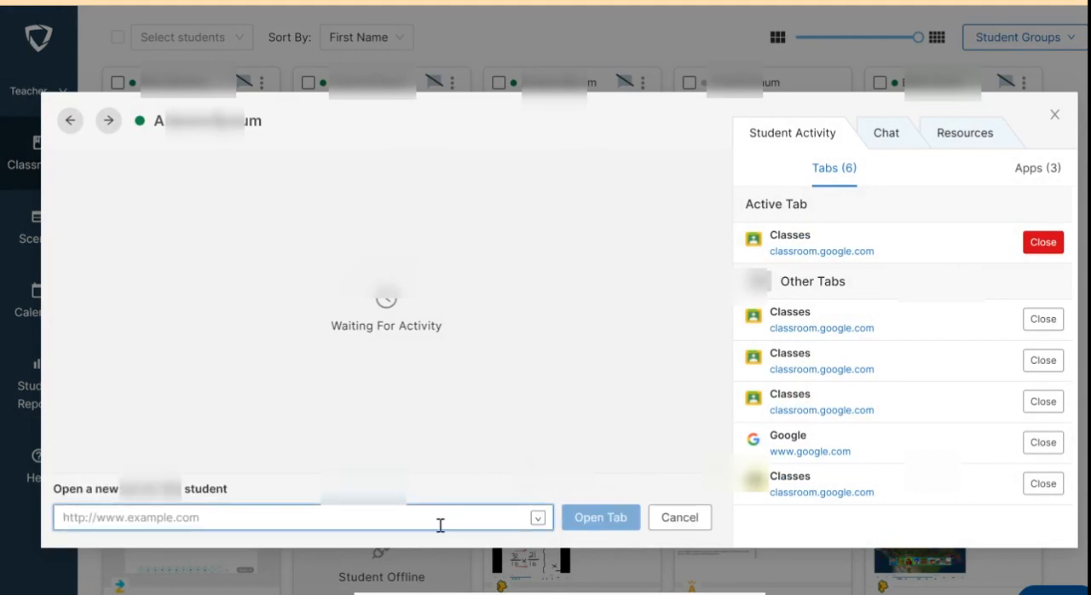
pyautogui.write('https://classroom.google.com/')
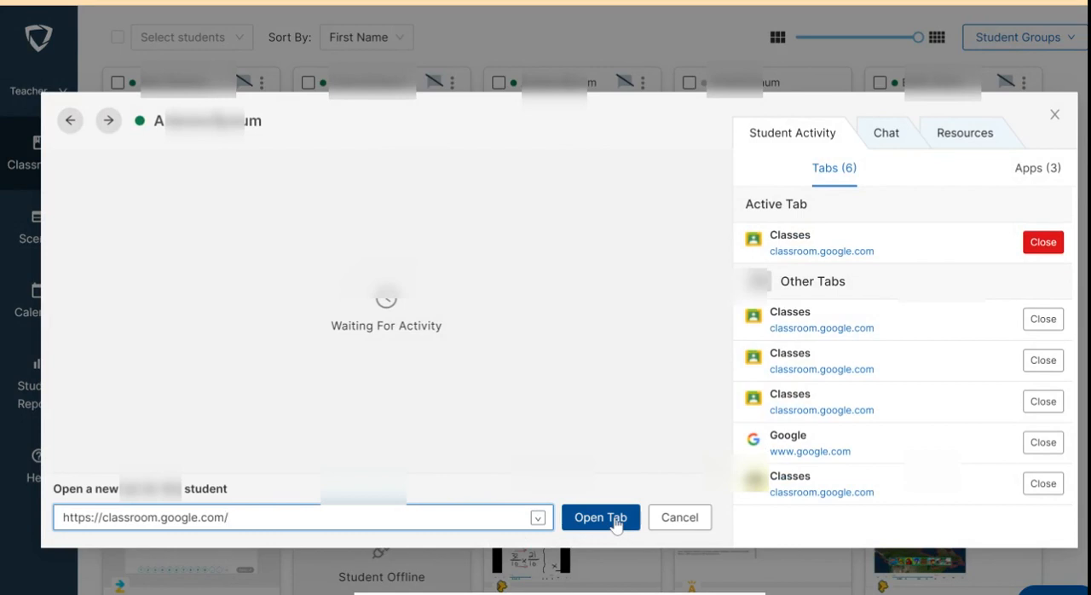
pyautogui.click(600, 518)
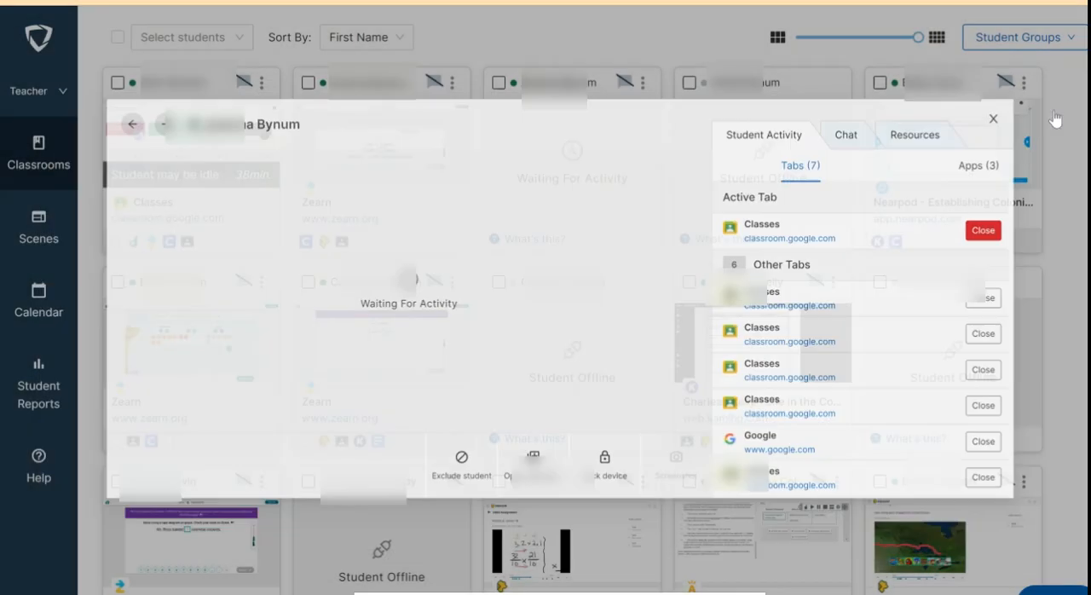
pyautogui.click(992, 119)
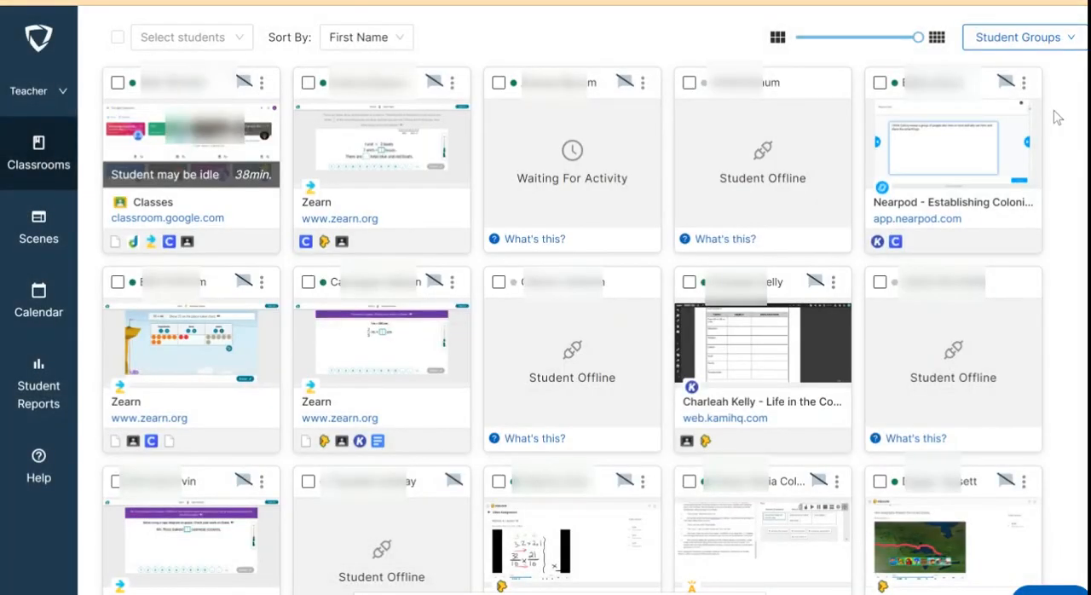